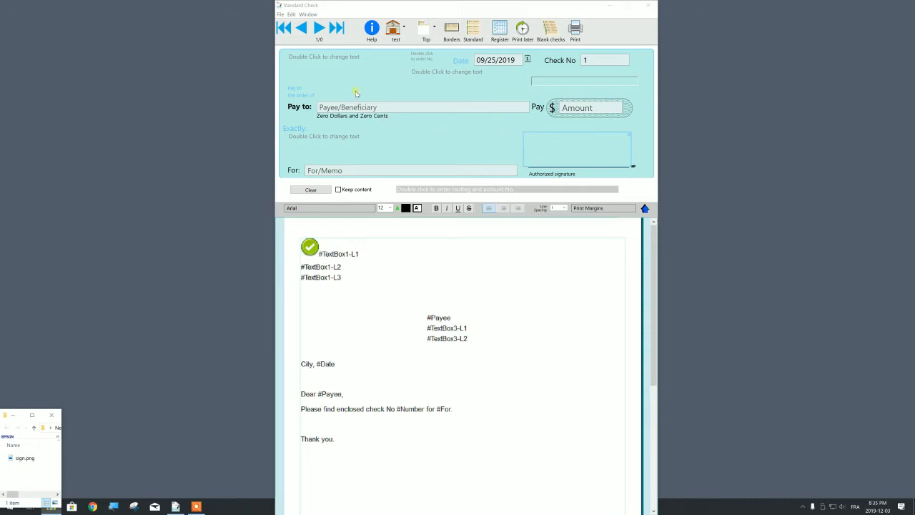
mouse_move(470, 97)
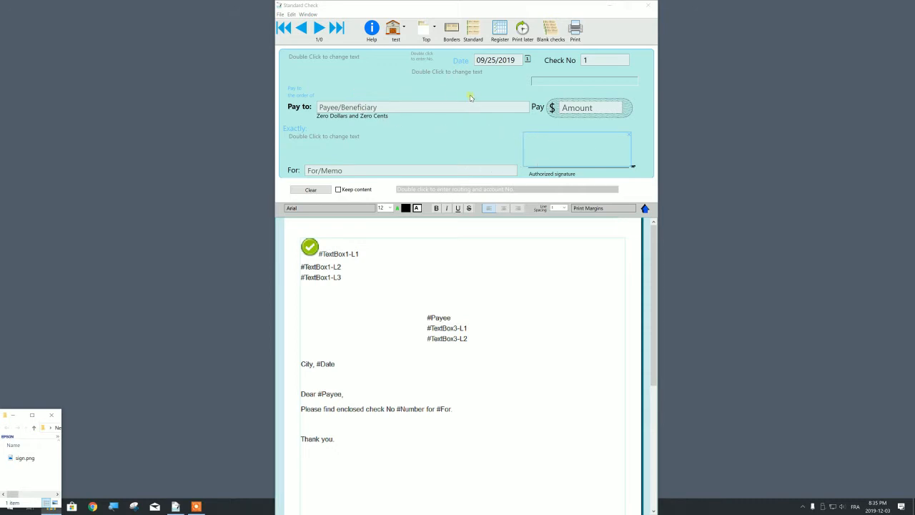
mouse_move(487, 270)
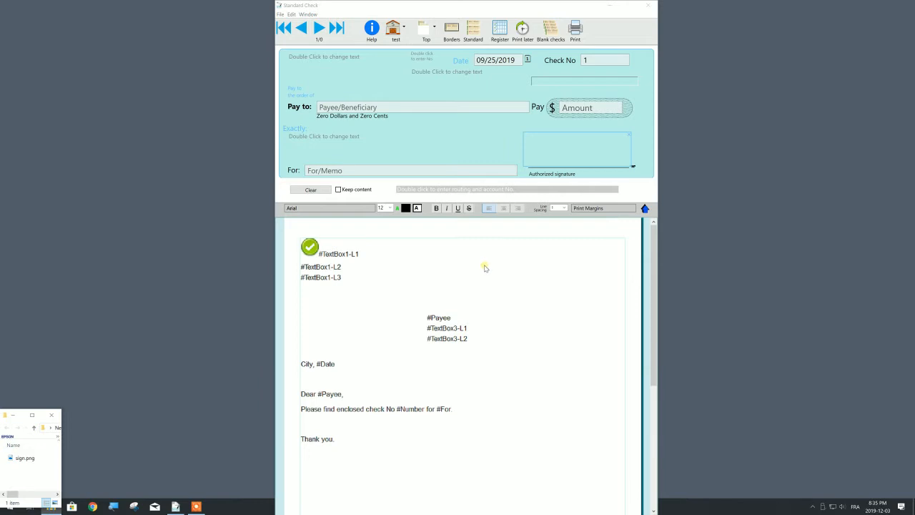
mouse_move(495, 191)
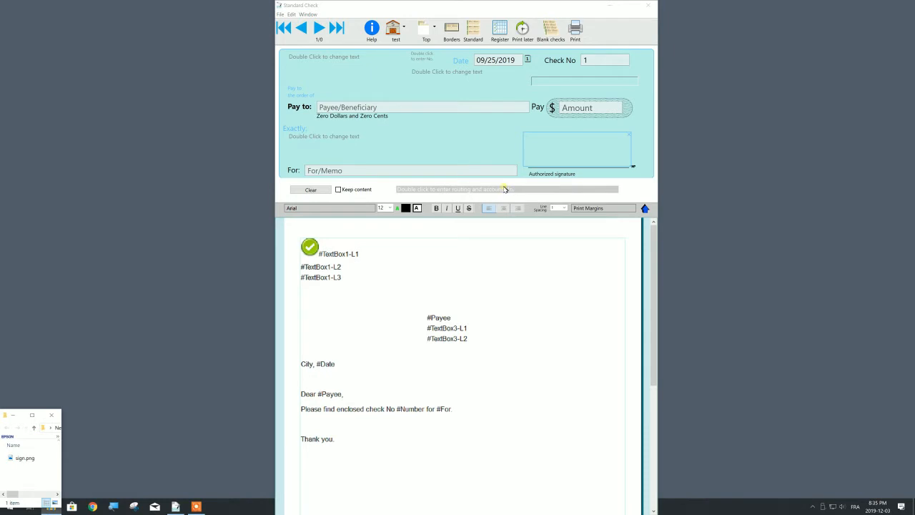
mouse_move(399, 141)
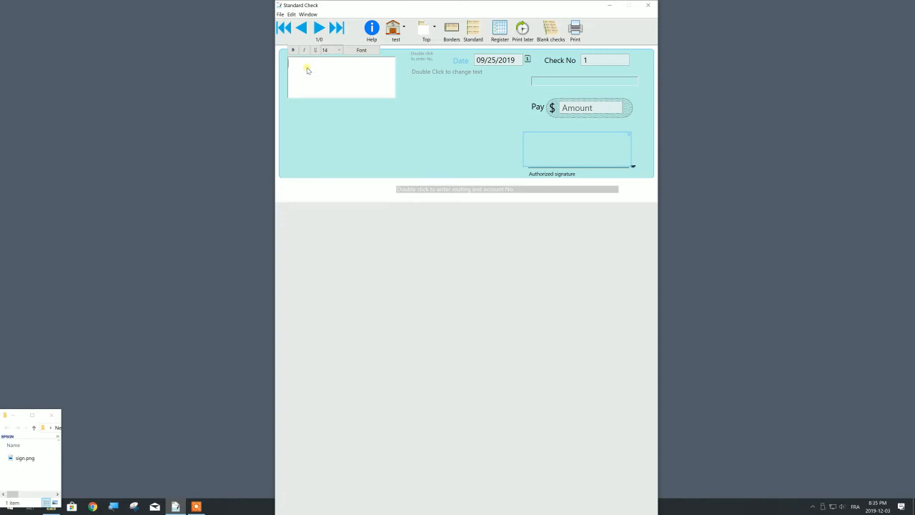
Fill the top-left block with User Name, Address and City, State, Zip
type("User")
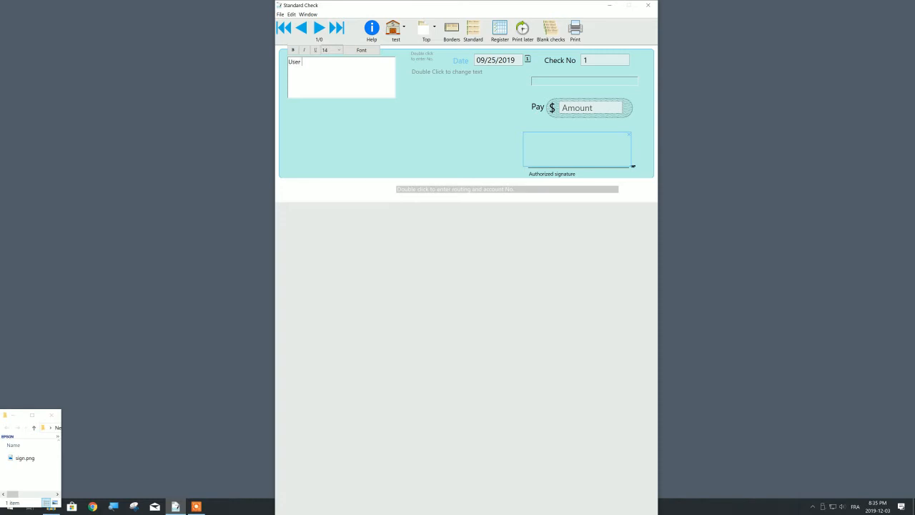
type("Name")
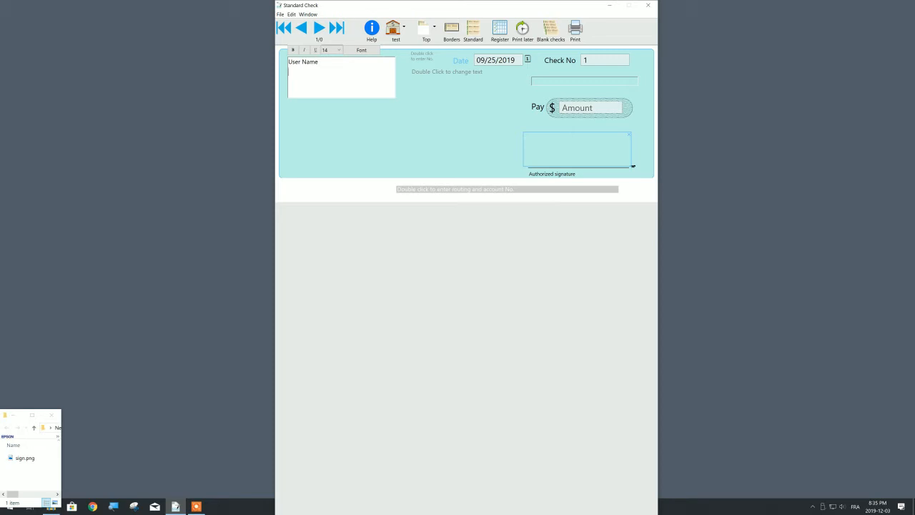
type("Address")
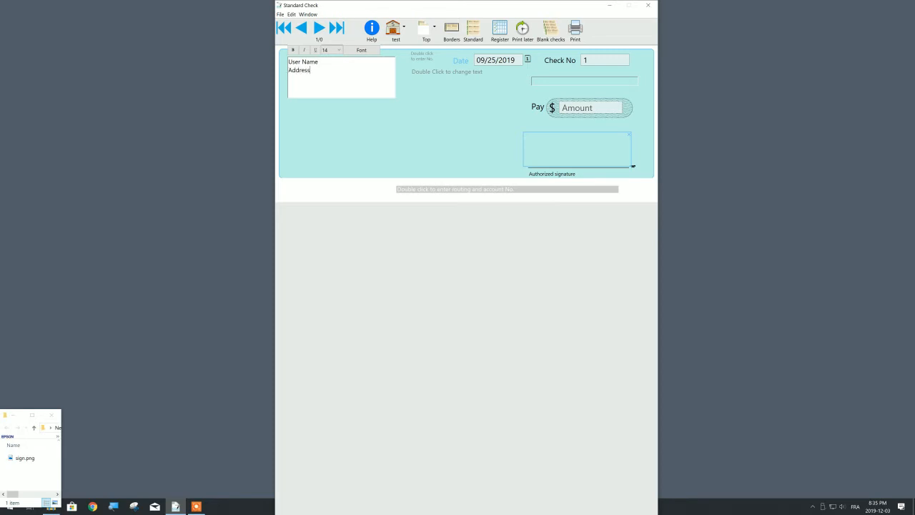
type("City, State,")
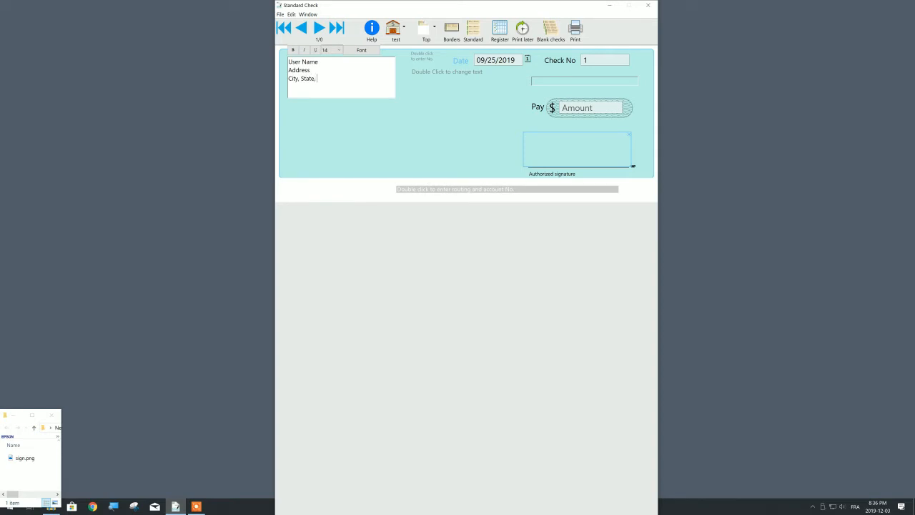
type("Zip")
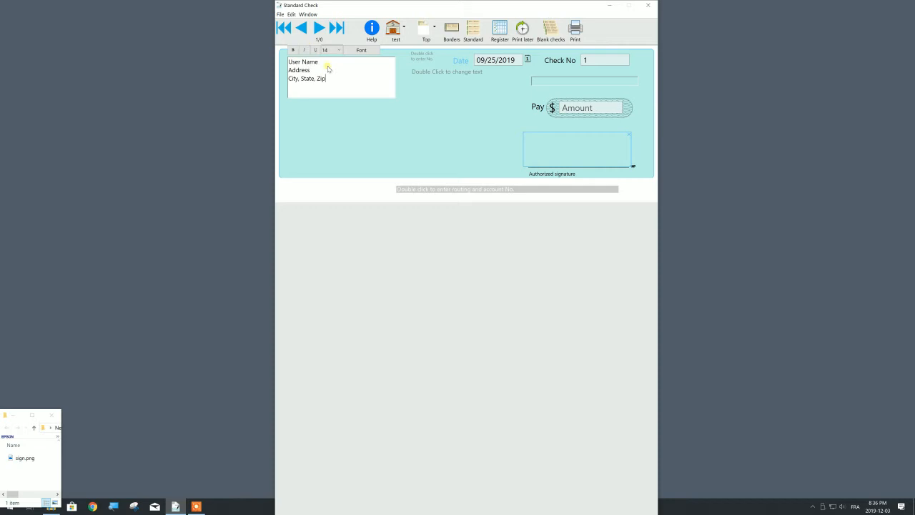
Give the User Name line a different, bold font from the font list
double_click(295, 61)
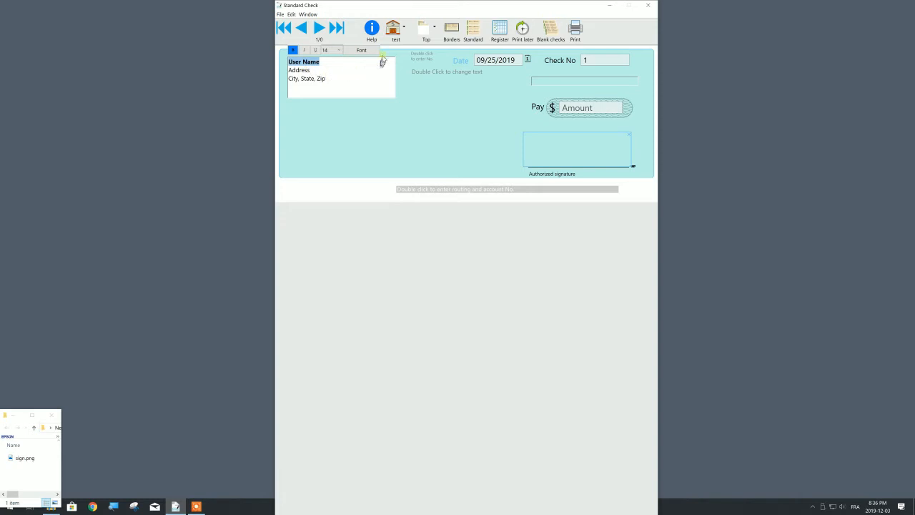
left_click(363, 50)
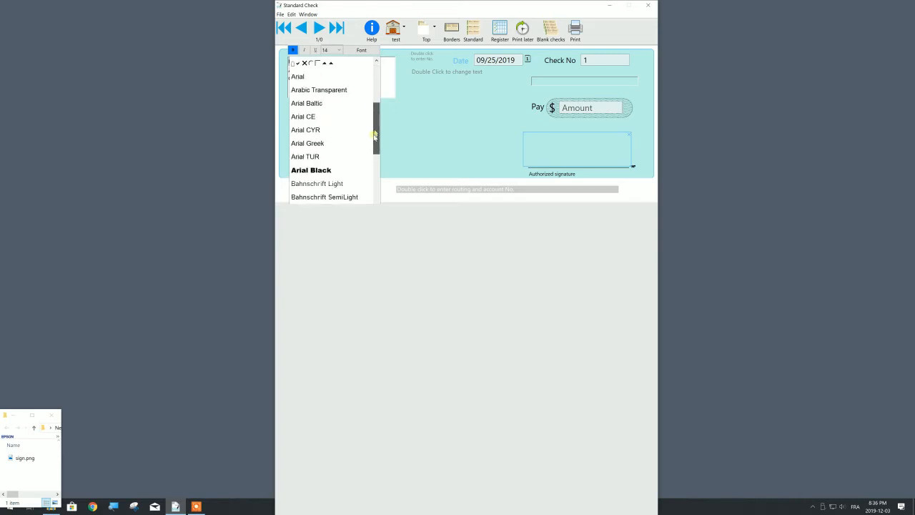
scroll("down", 3)
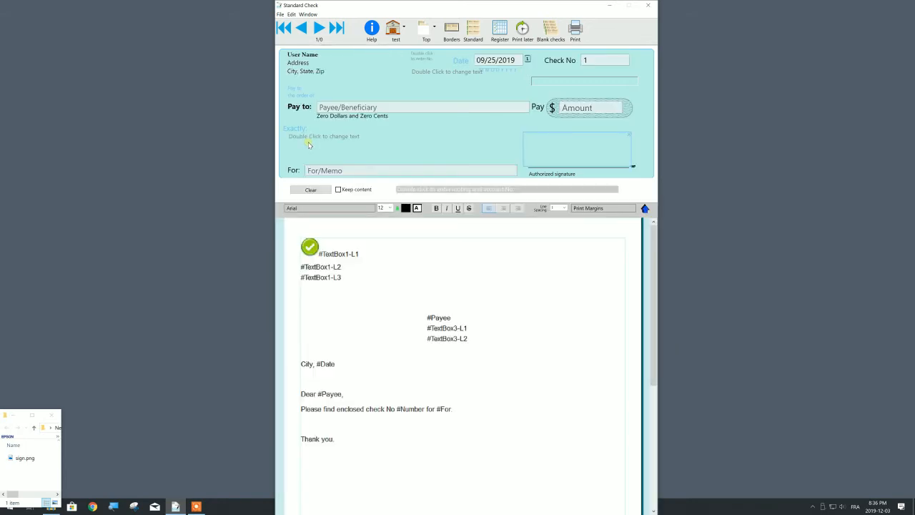
mouse_move(424, 74)
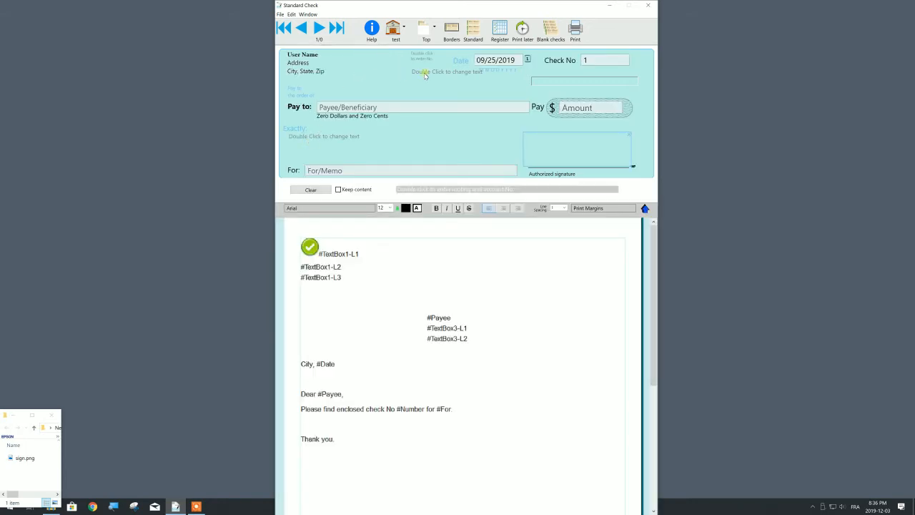
Enter Bank and Bank address lines at size 12 in the top-centre bank block
left_click(460, 60)
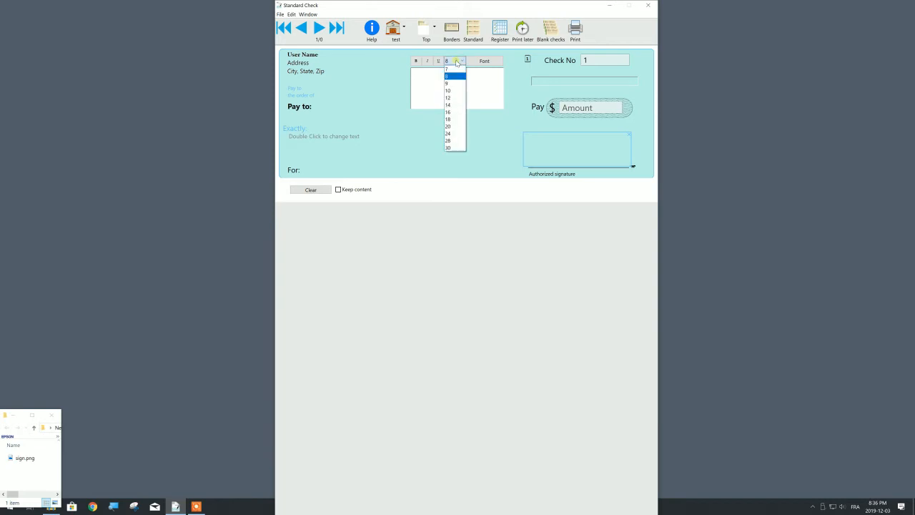
left_click(447, 97)
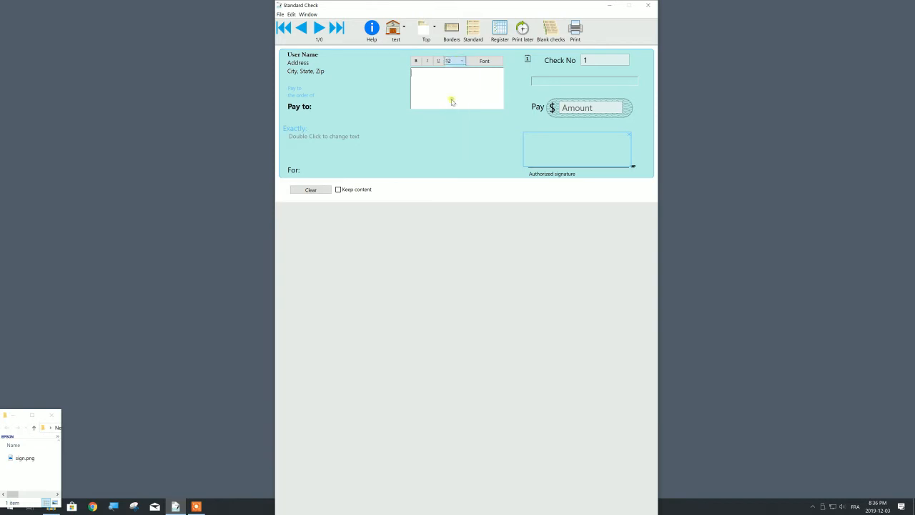
type("Bank")
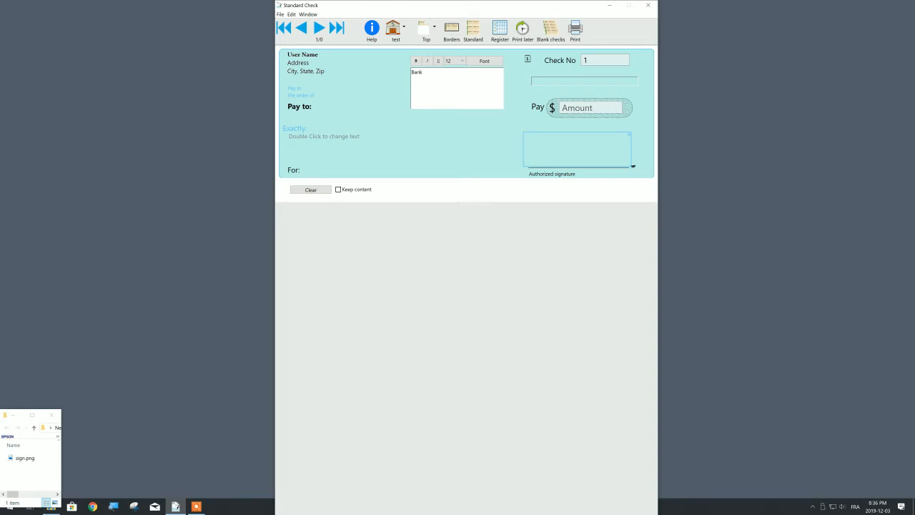
type("Bank a")
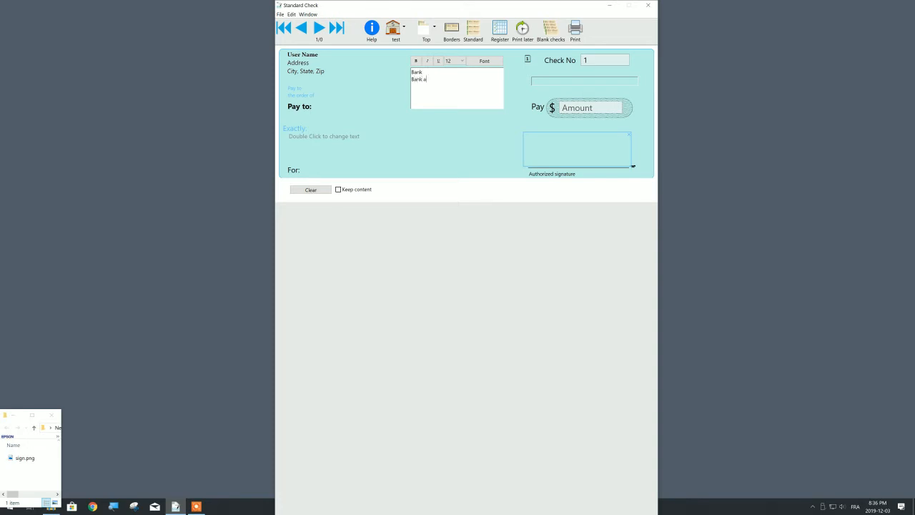
type("ddress")
type("Bank City, state, zip")
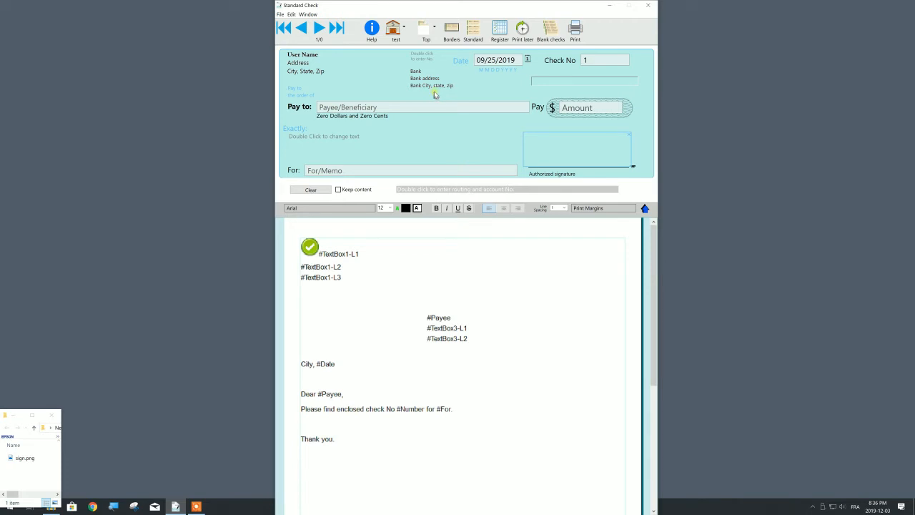
mouse_move(435, 190)
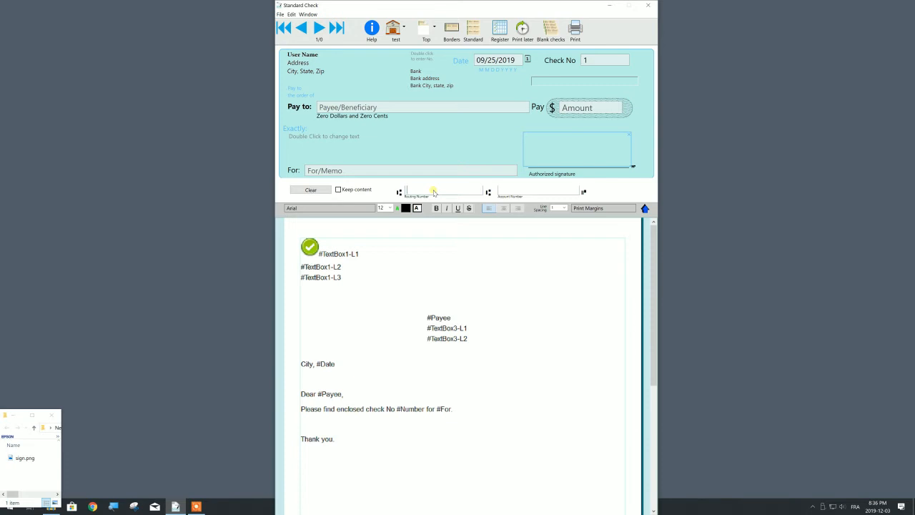
Enter account number 123456789 and the routing number to produce the MICR line
type("123456789")
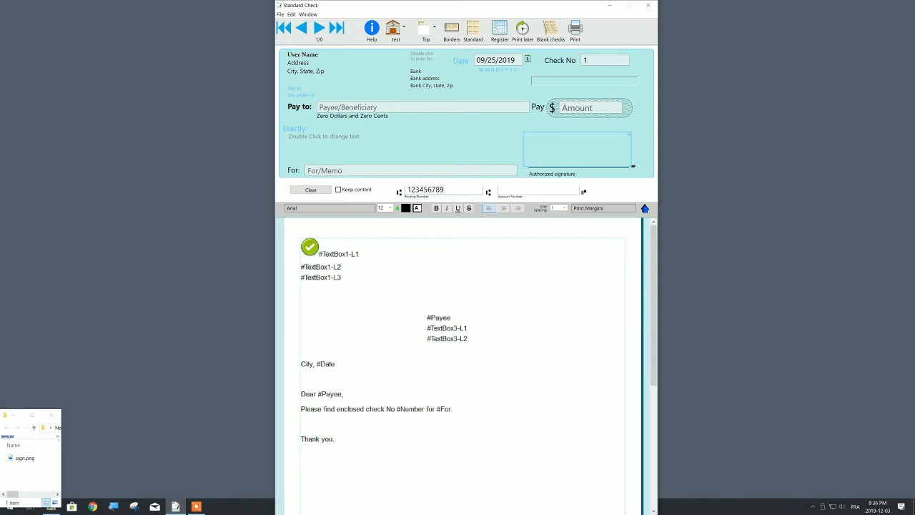
left_click(537, 190)
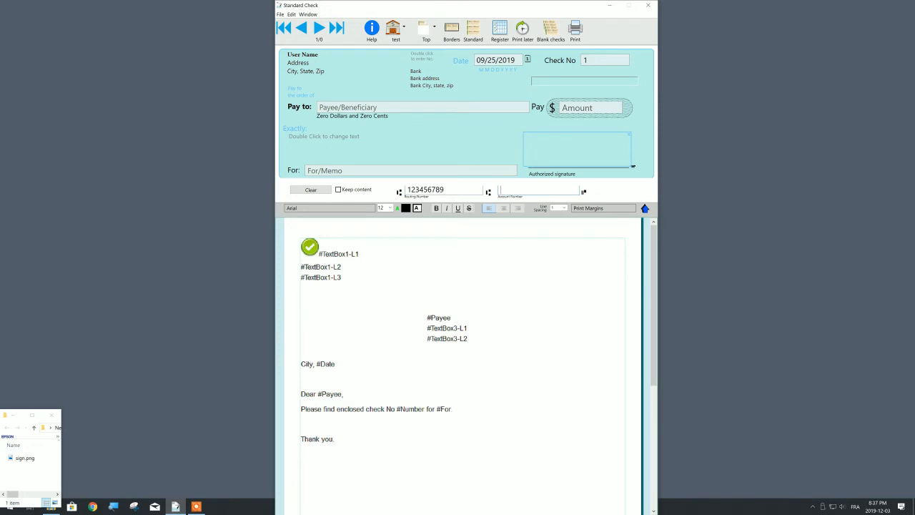
type("124578-2")
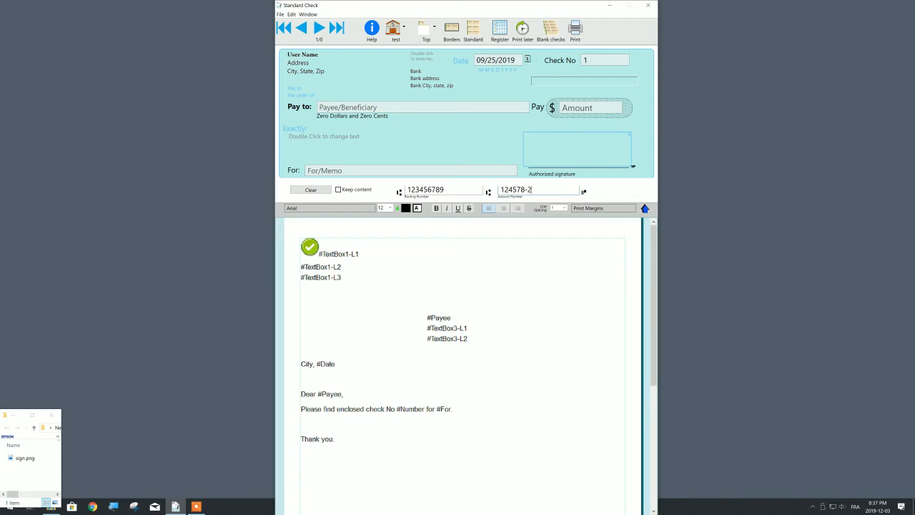
type("5689")
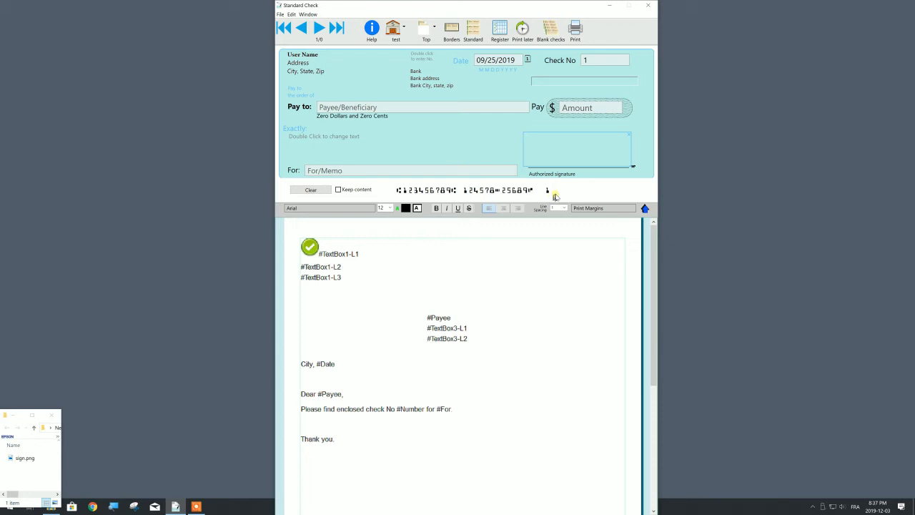
mouse_move(557, 194)
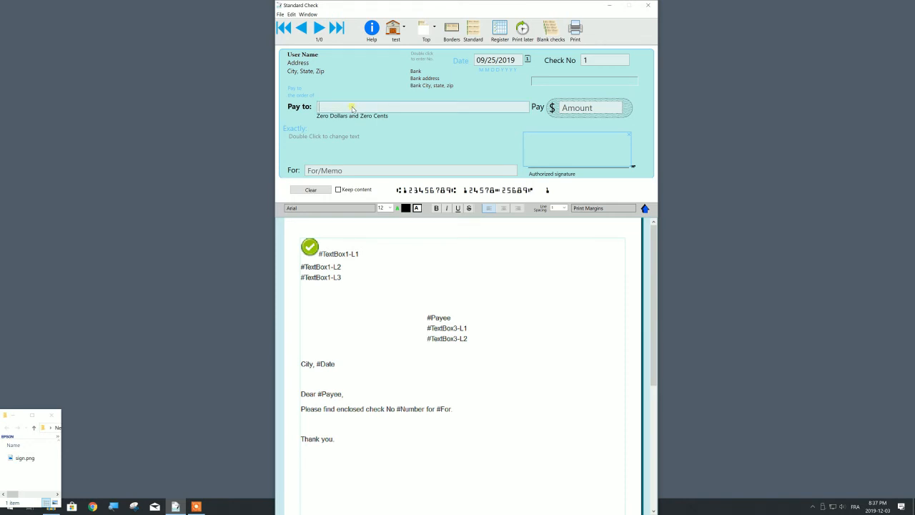
Make the check payable to Mister Payee for 19.99
type("Mister")
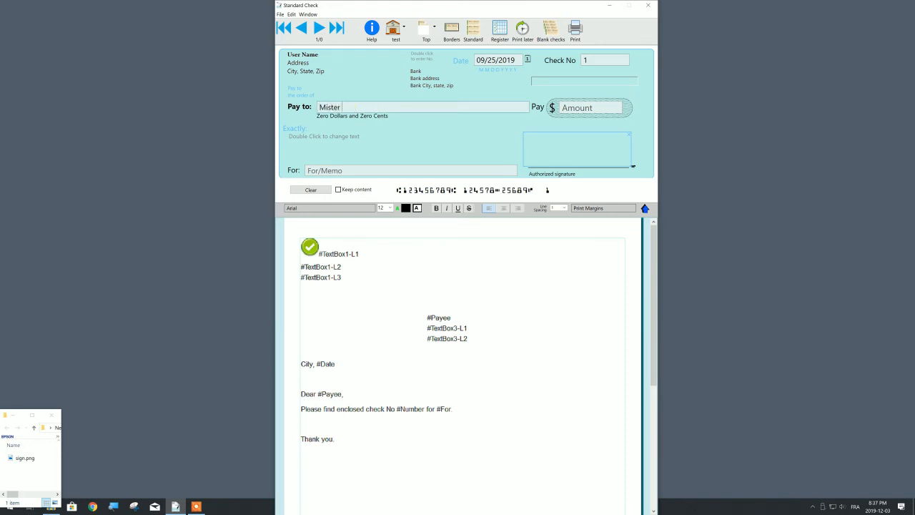
type("Payee")
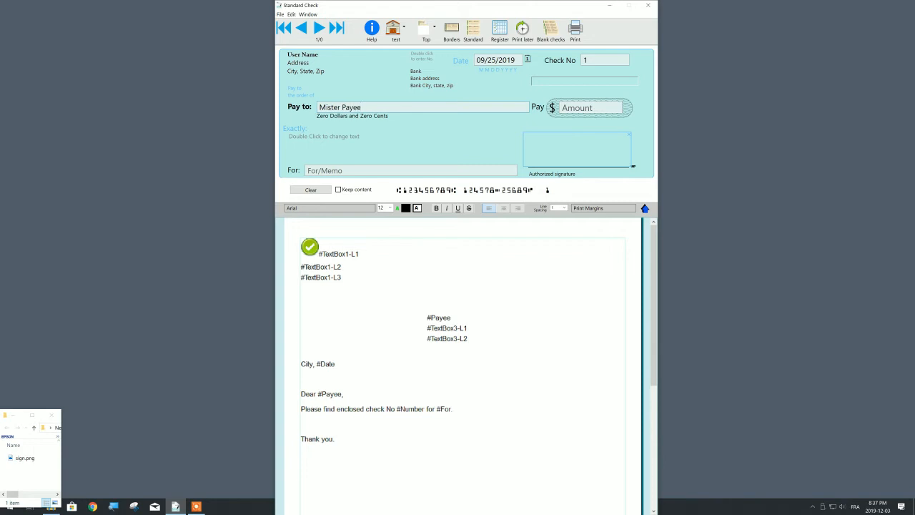
left_click(589, 107)
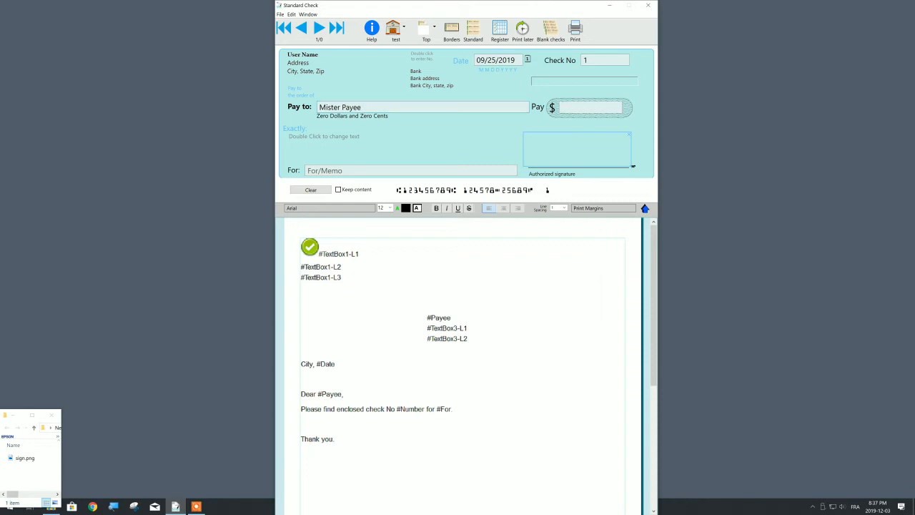
type("19.99")
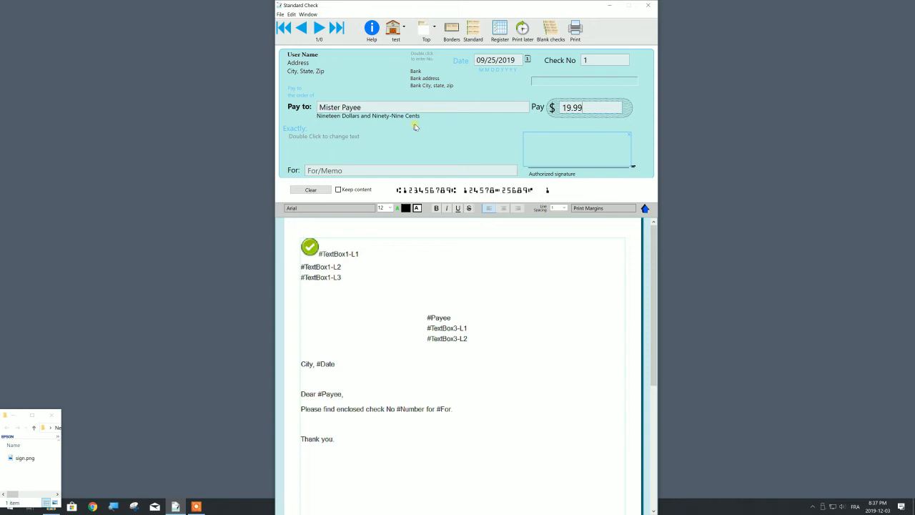
mouse_move(420, 121)
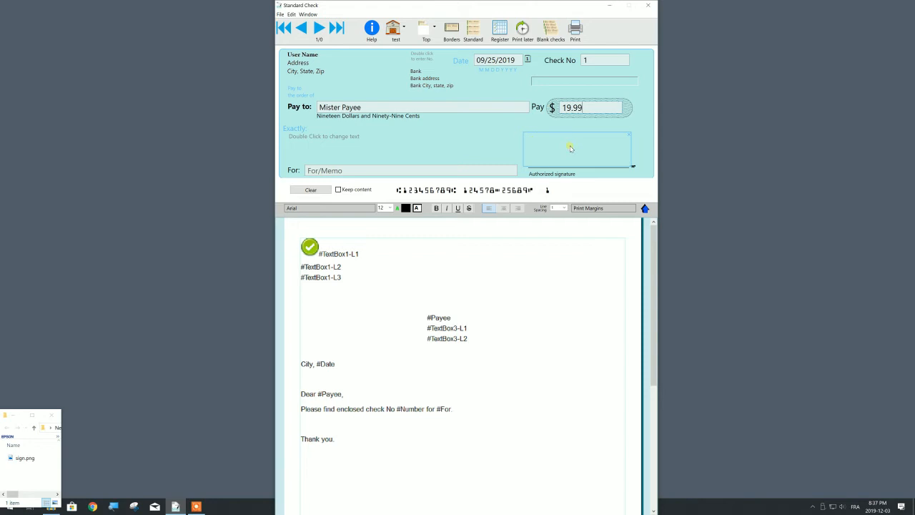
mouse_move(579, 194)
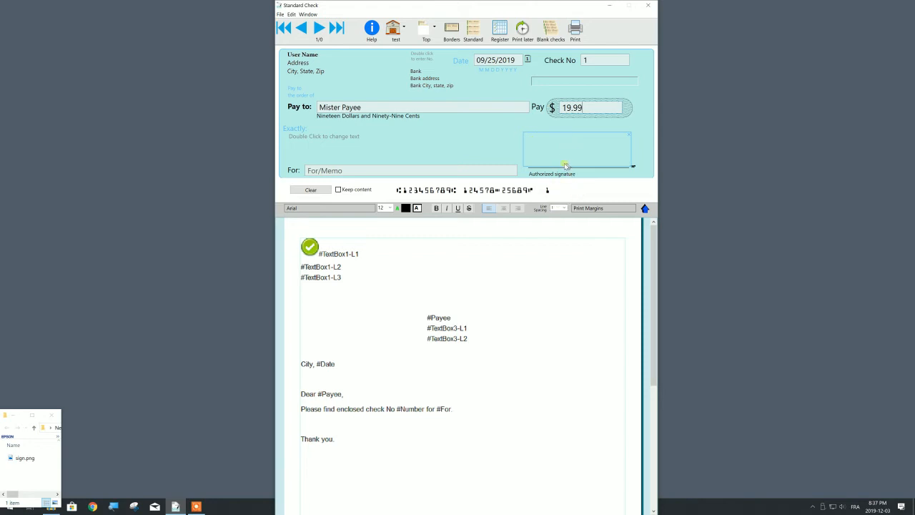
Load the sign.png signature image into the authorized signature area
left_click(26, 458)
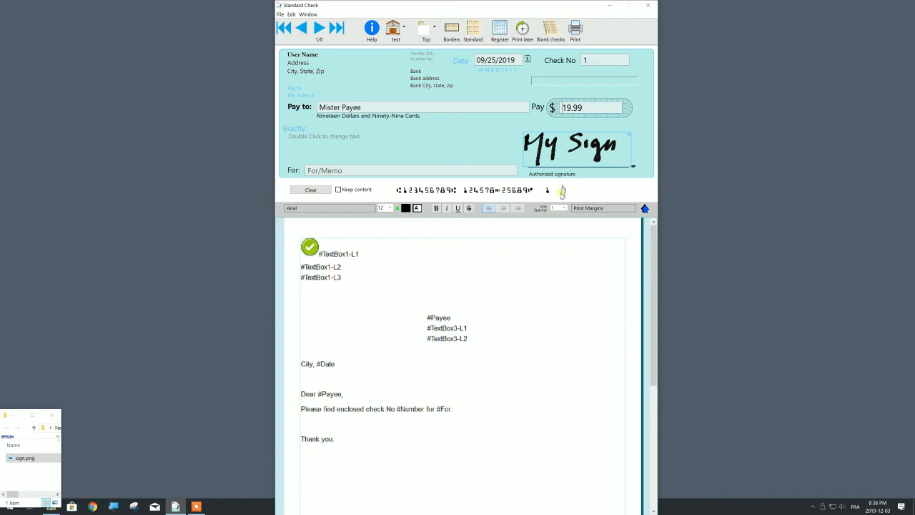
mouse_move(562, 195)
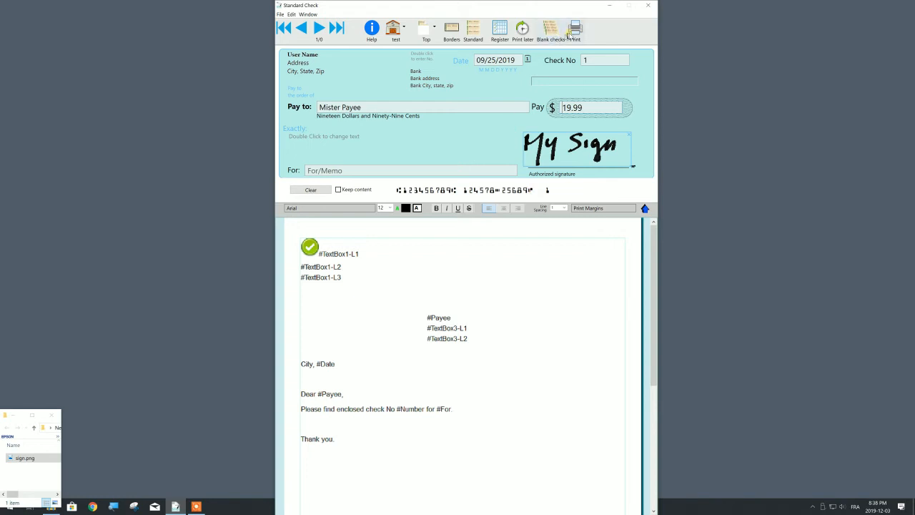
Print the signed check, leaving a fresh blank check ready
left_click(575, 30)
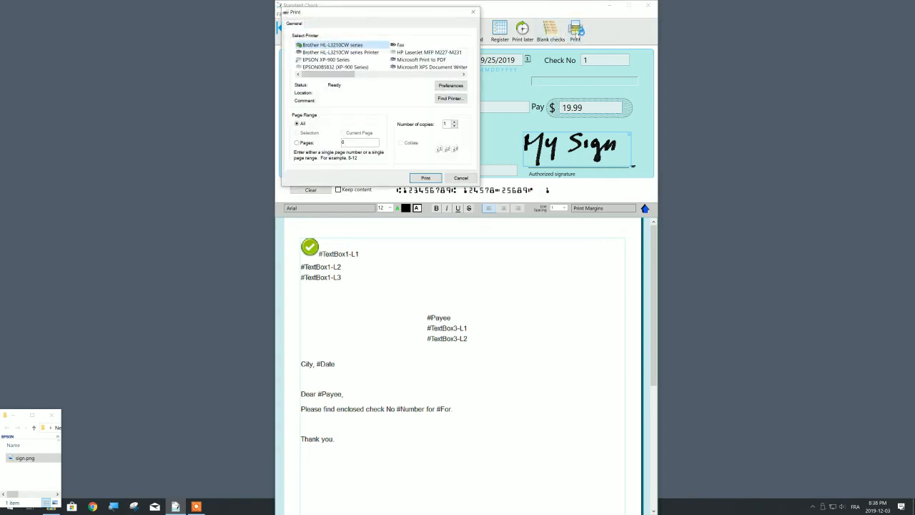
left_click(461, 177)
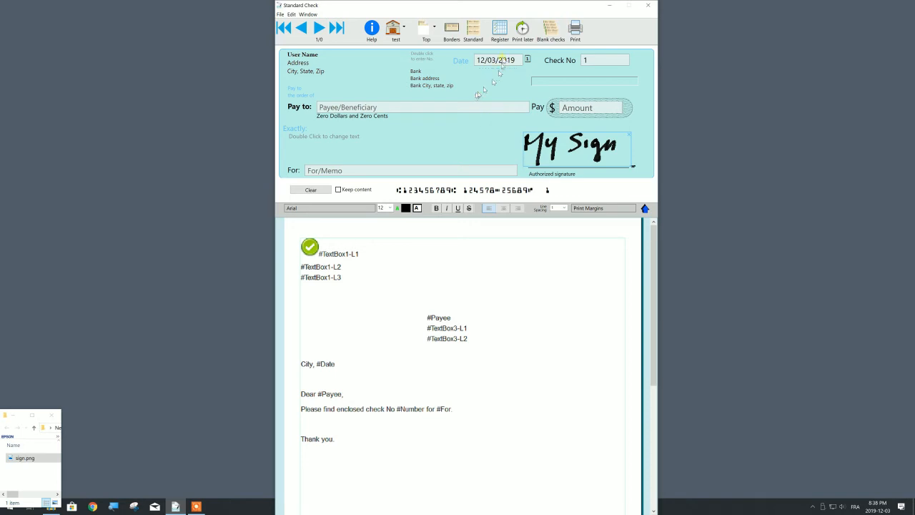
Record a beginning balance of 1000 in the register, cancel its print options, and close it
left_click(499, 29)
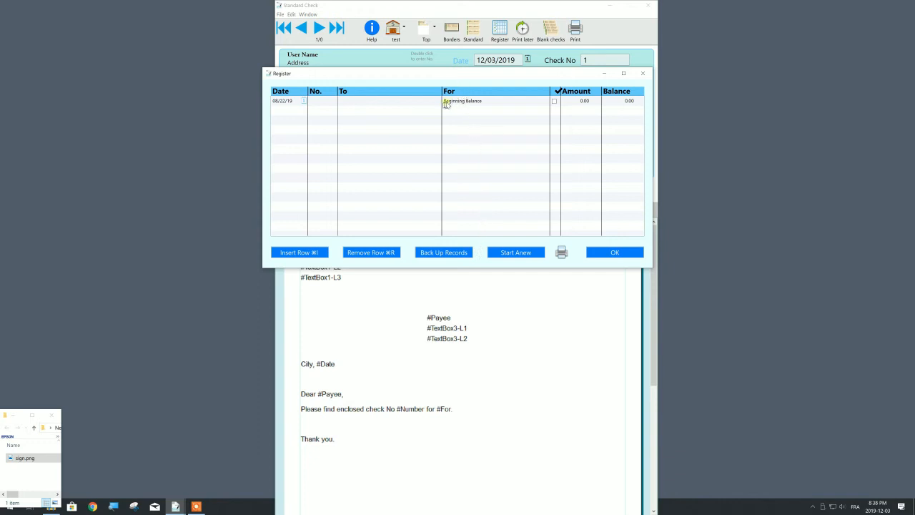
mouse_move(583, 123)
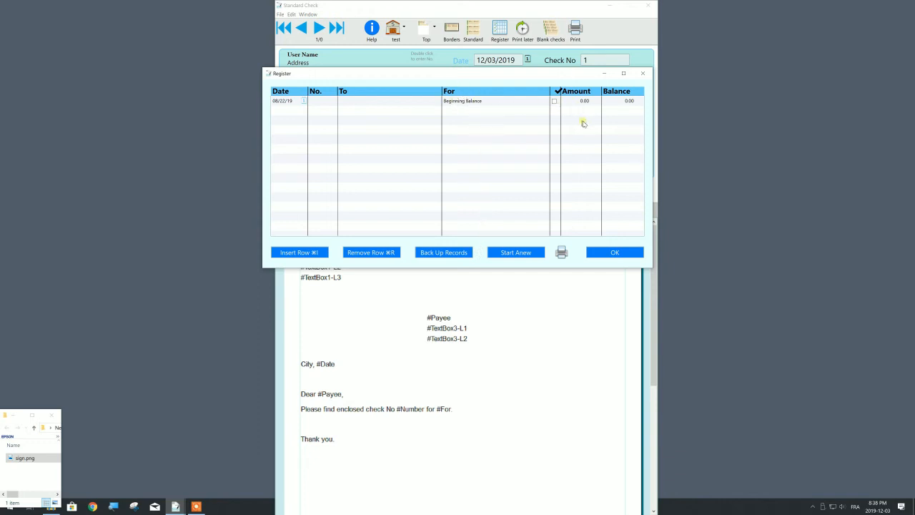
left_click(629, 100)
type("1000")
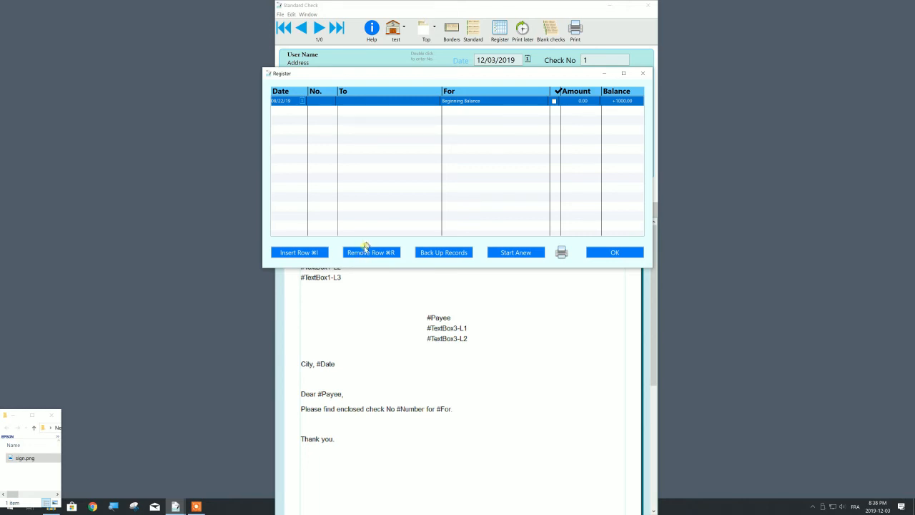
mouse_move(615, 226)
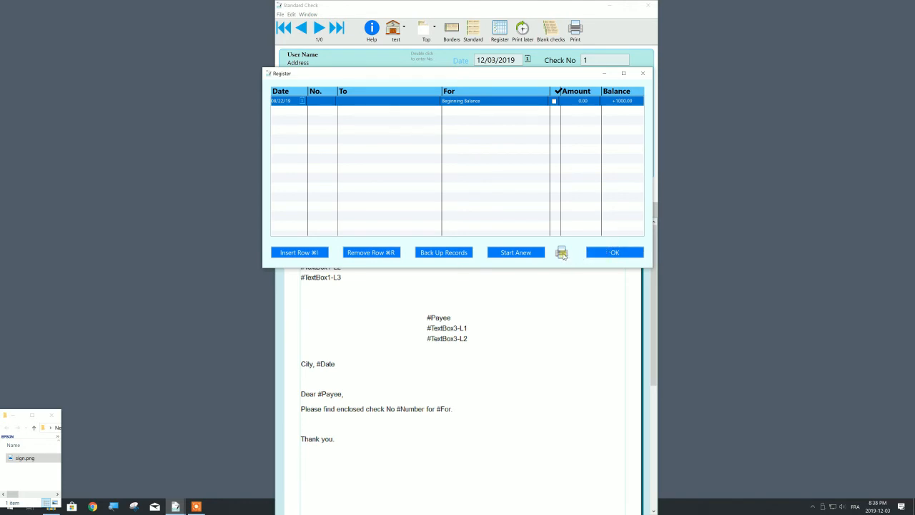
left_click(562, 252)
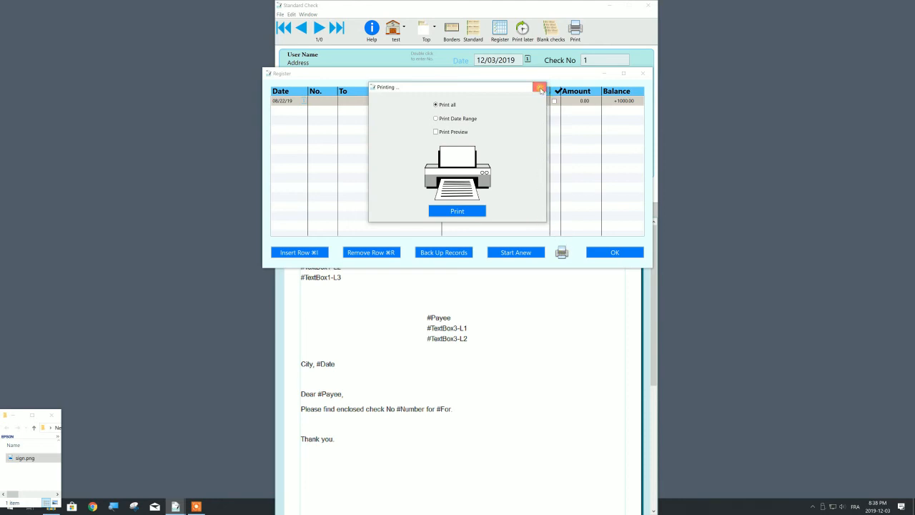
left_click(541, 87)
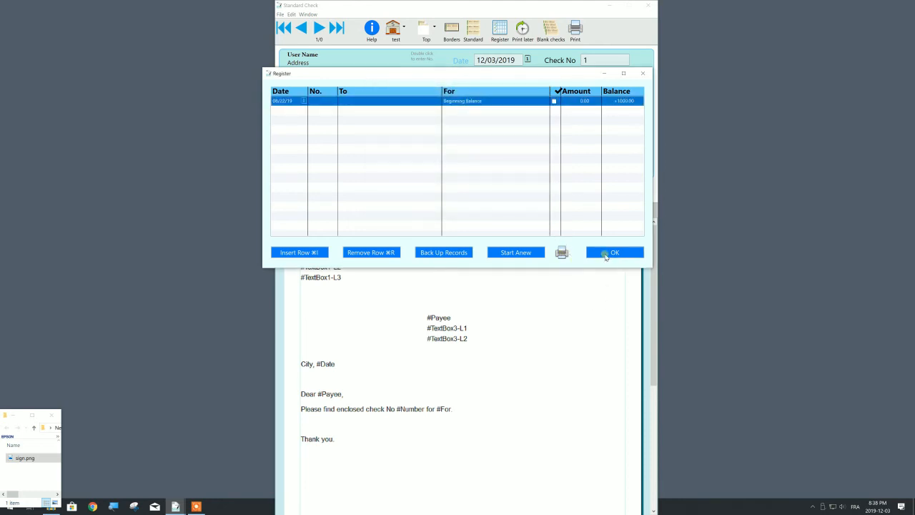
left_click(615, 251)
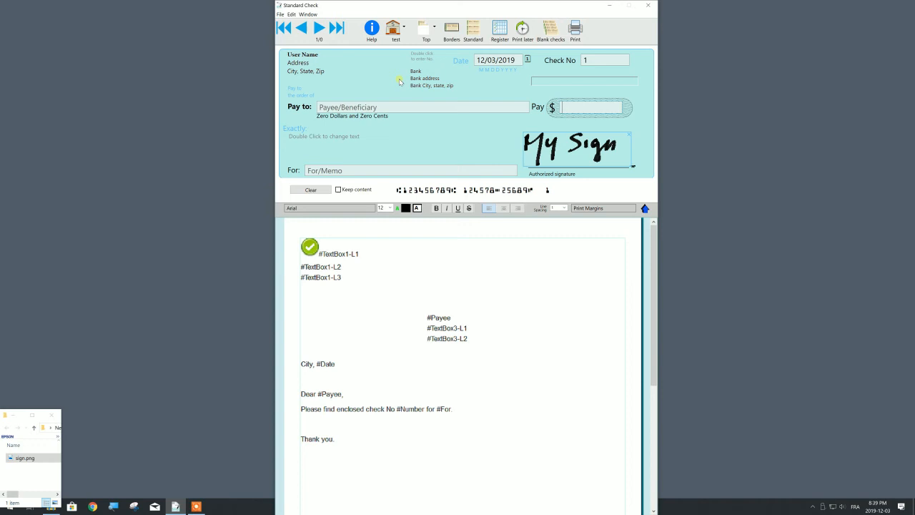
mouse_move(360, 285)
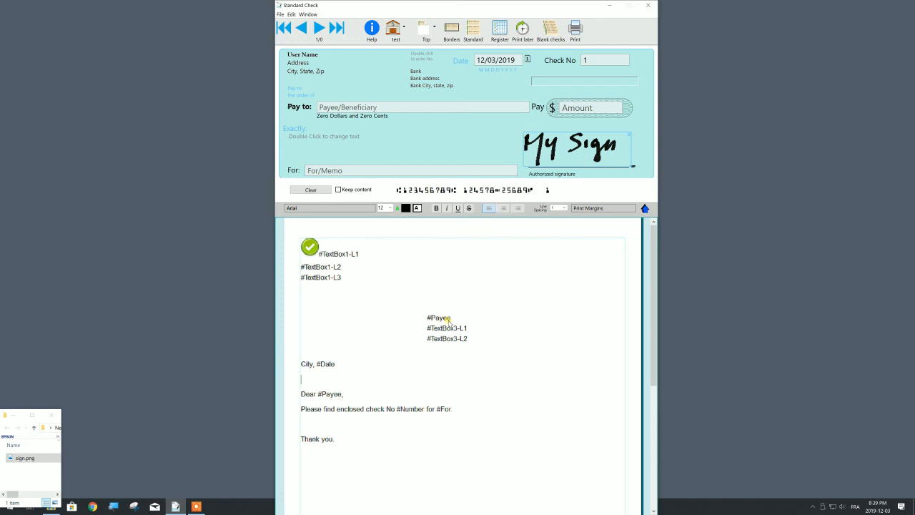
mouse_move(461, 323)
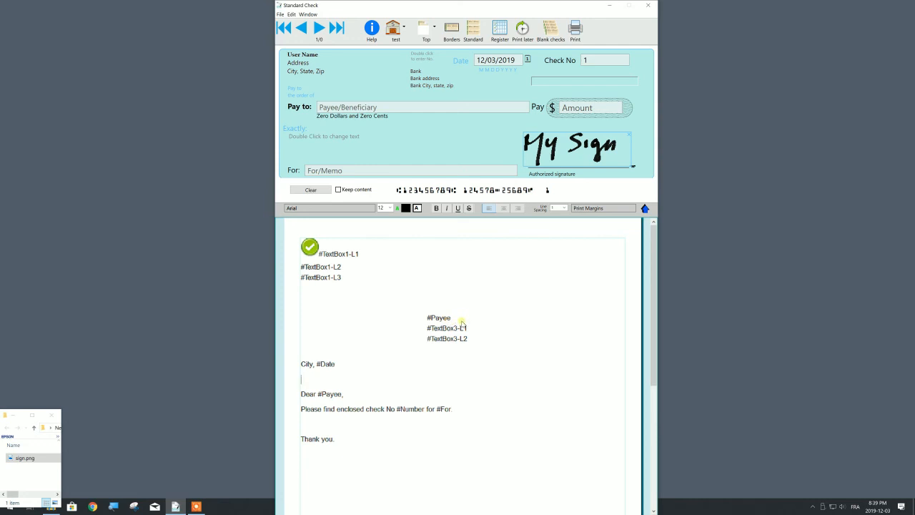
mouse_move(458, 322)
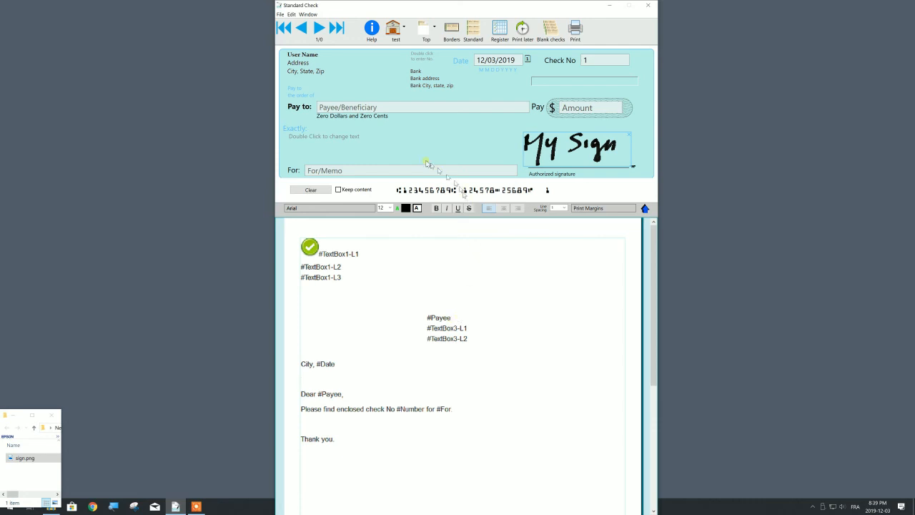
left_click(422, 107)
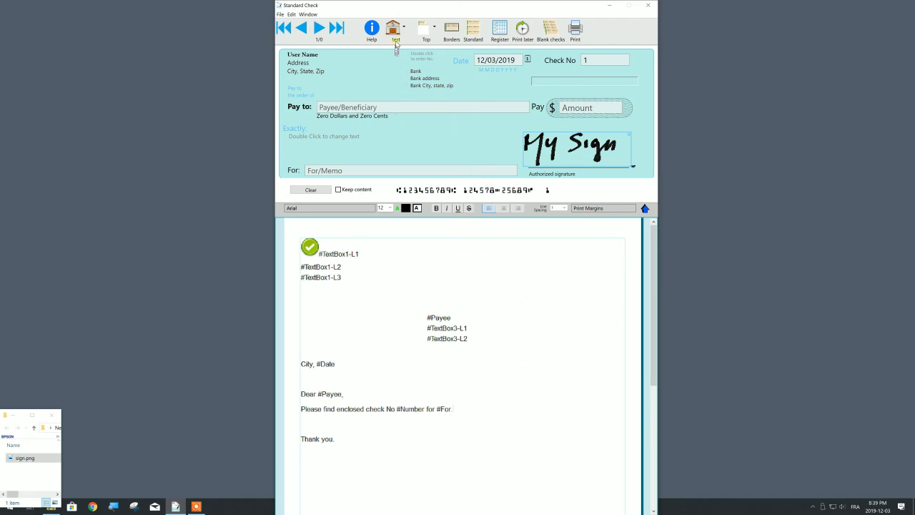
Switch the check to the Citi account from the toolbar account list
left_click(393, 29)
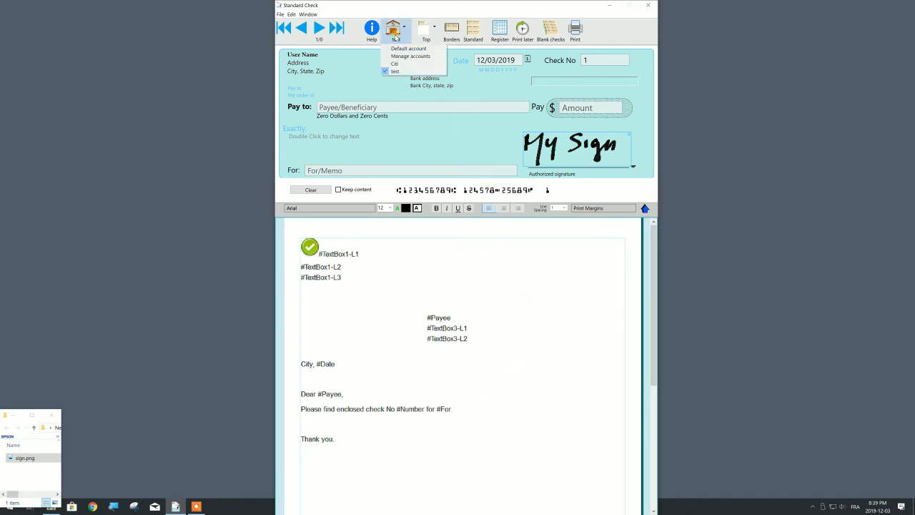
mouse_move(409, 49)
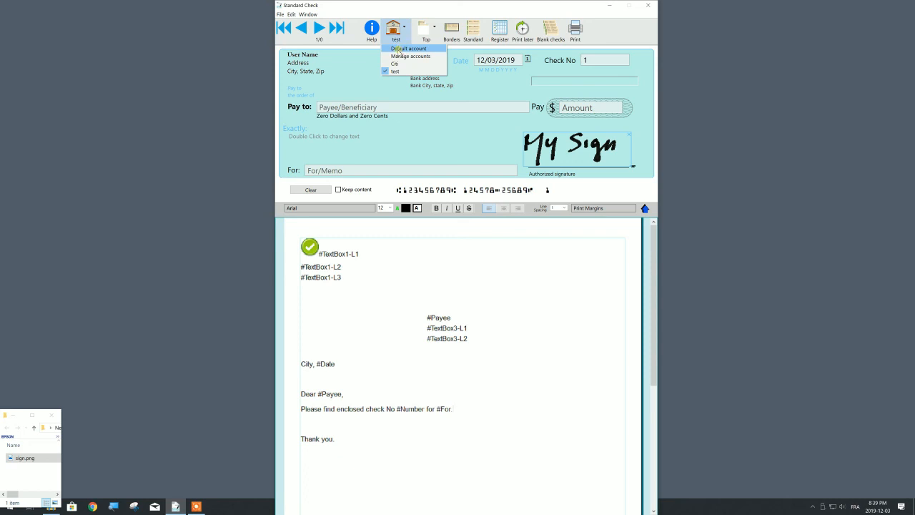
mouse_move(412, 56)
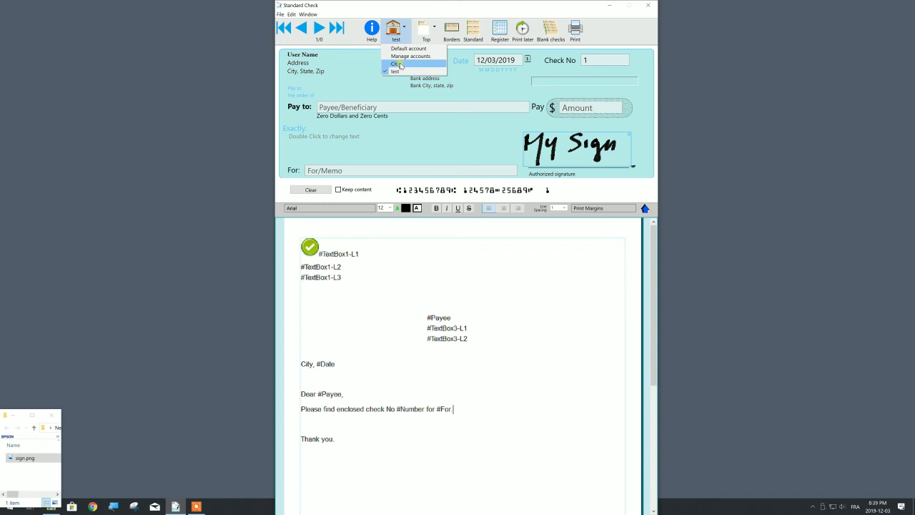
left_click(397, 62)
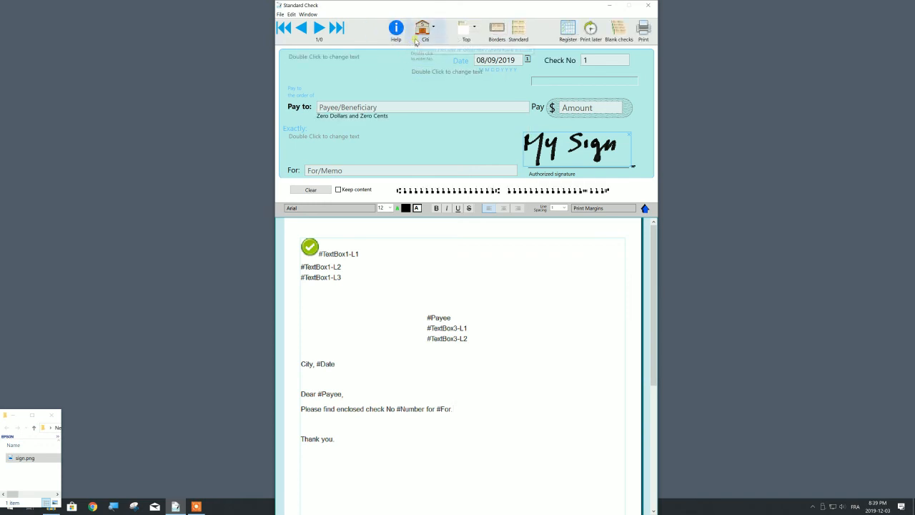
left_click(422, 29)
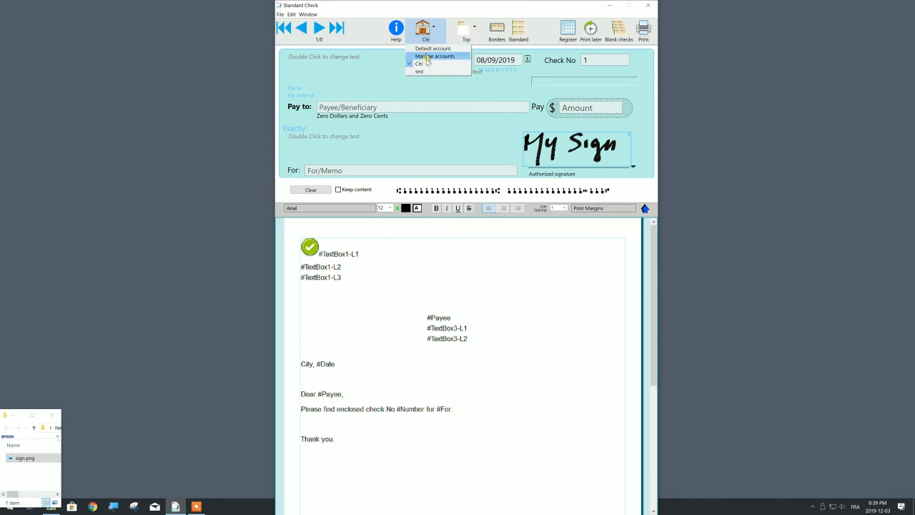
left_click(435, 56)
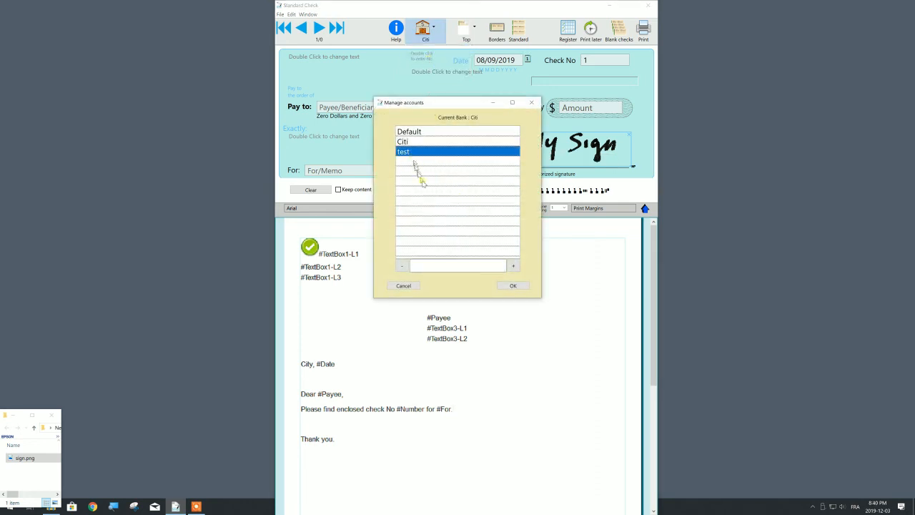
Delete the test account and add a Bank of America account, then confirm
left_click(401, 265)
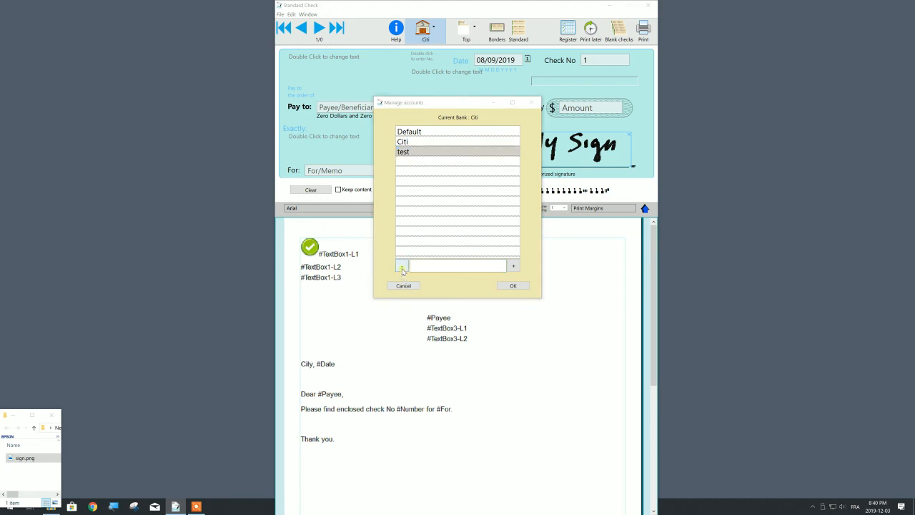
left_click(401, 265)
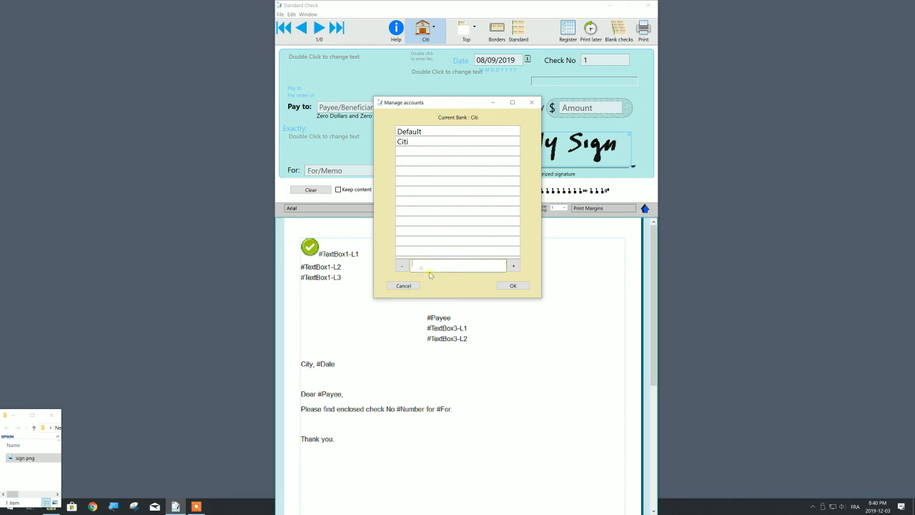
type("Bank of America")
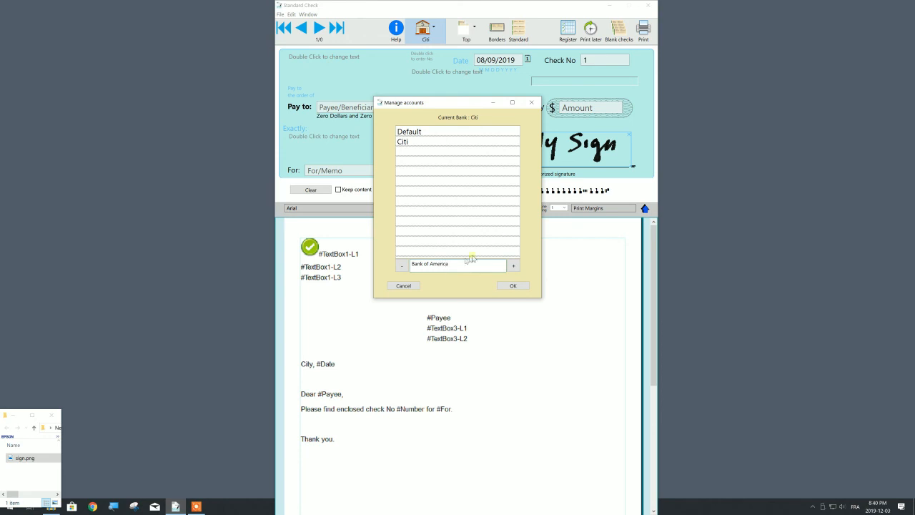
left_click(514, 265)
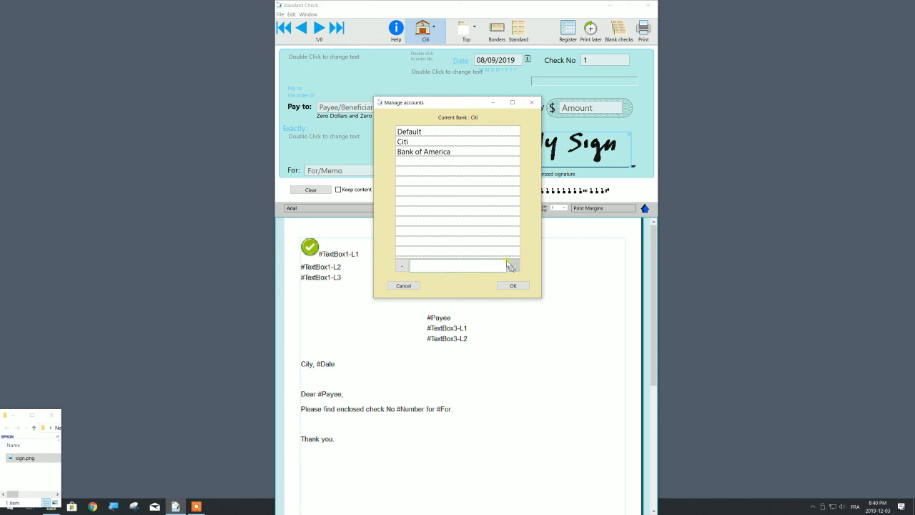
left_click(512, 286)
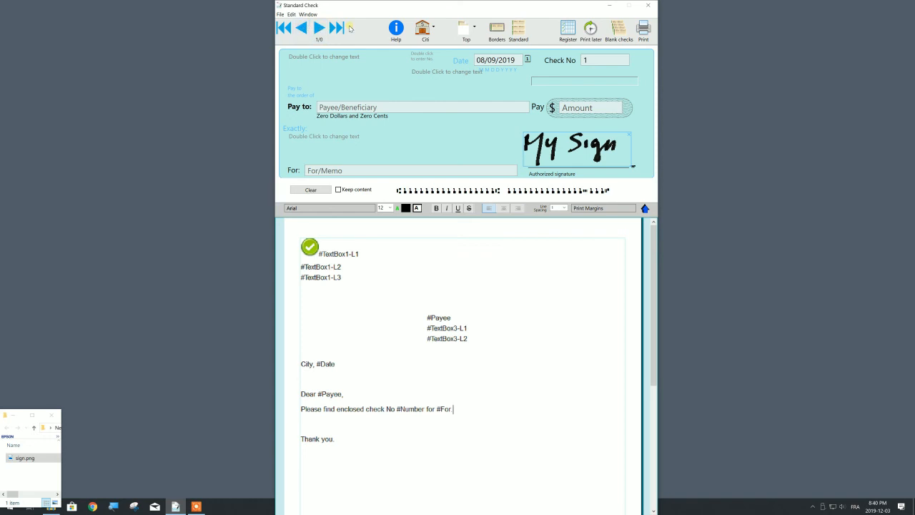
mouse_move(350, 29)
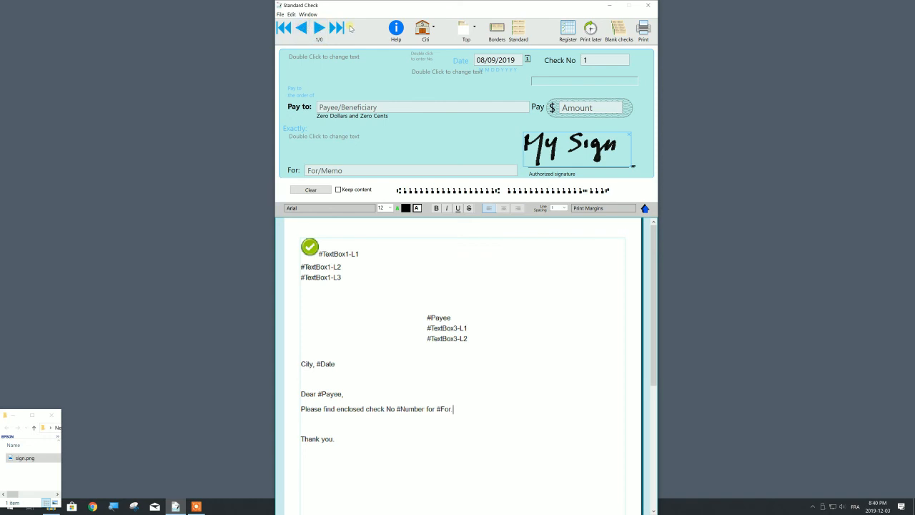